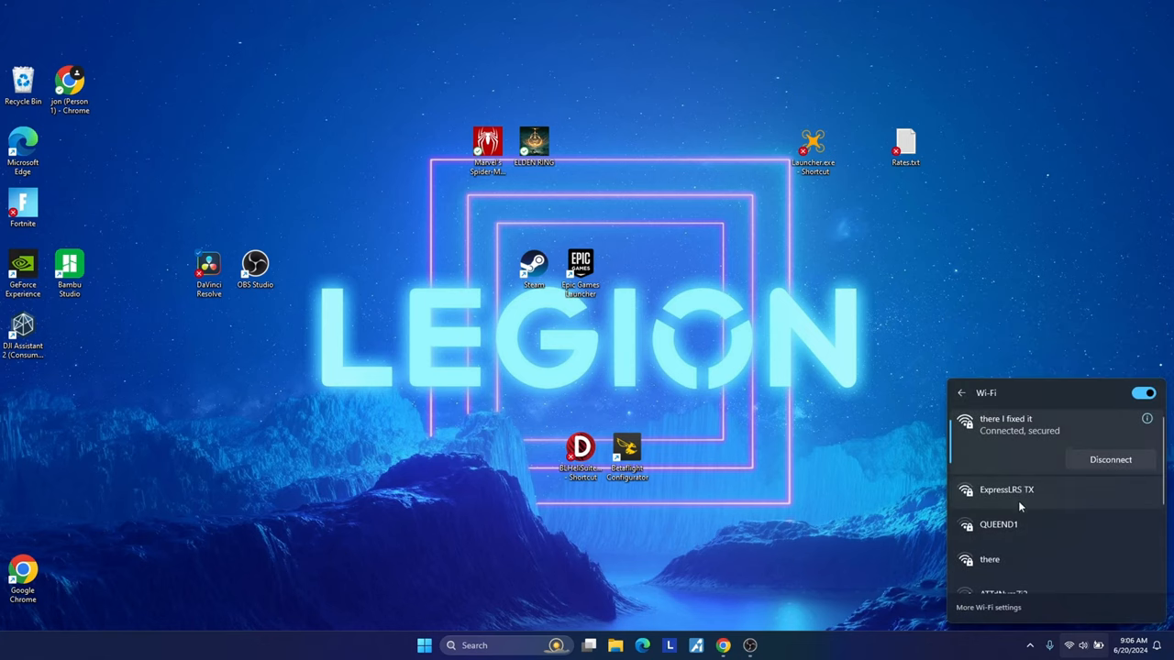
Join the ExpressLRS TX Wi-Fi network from the taskbar flyout
{"action": "left_click", "coordinate": [1006, 490]}
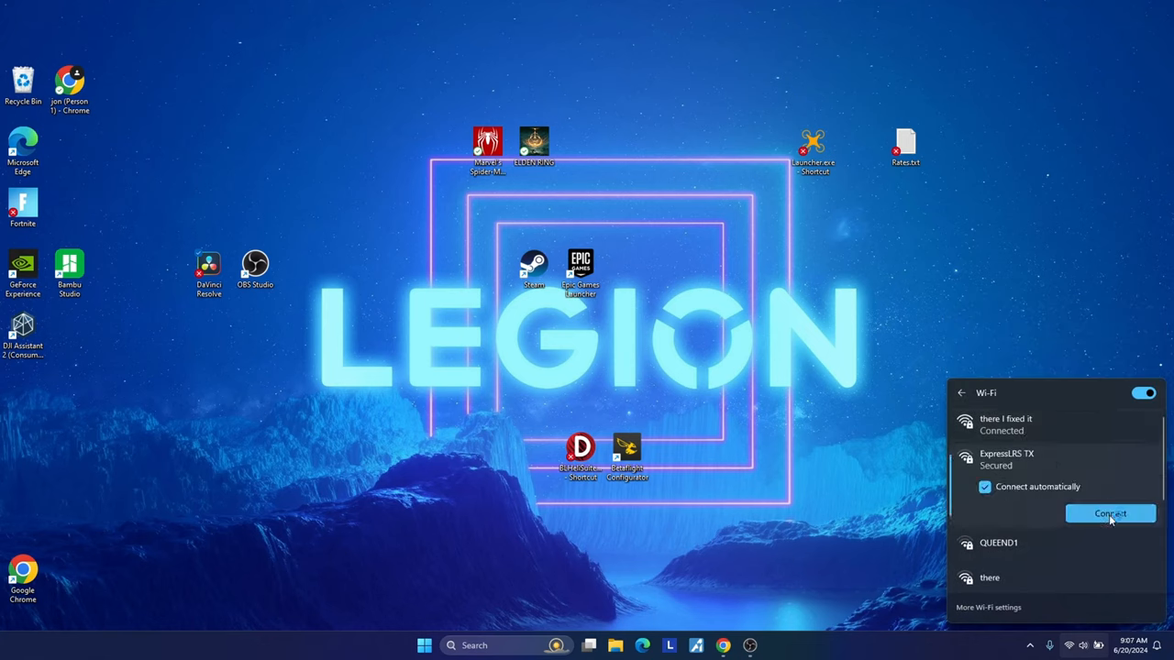
{"action": "left_click", "coordinate": [1111, 513]}
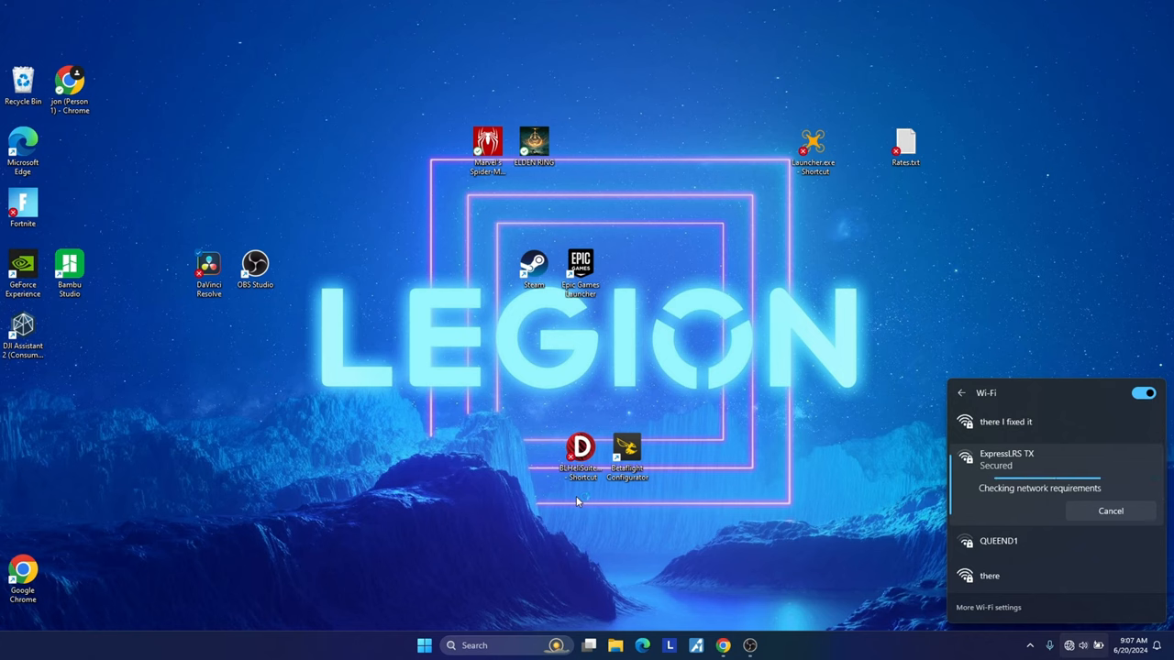
{"action": "mouse_move", "coordinate": [616, 587]}
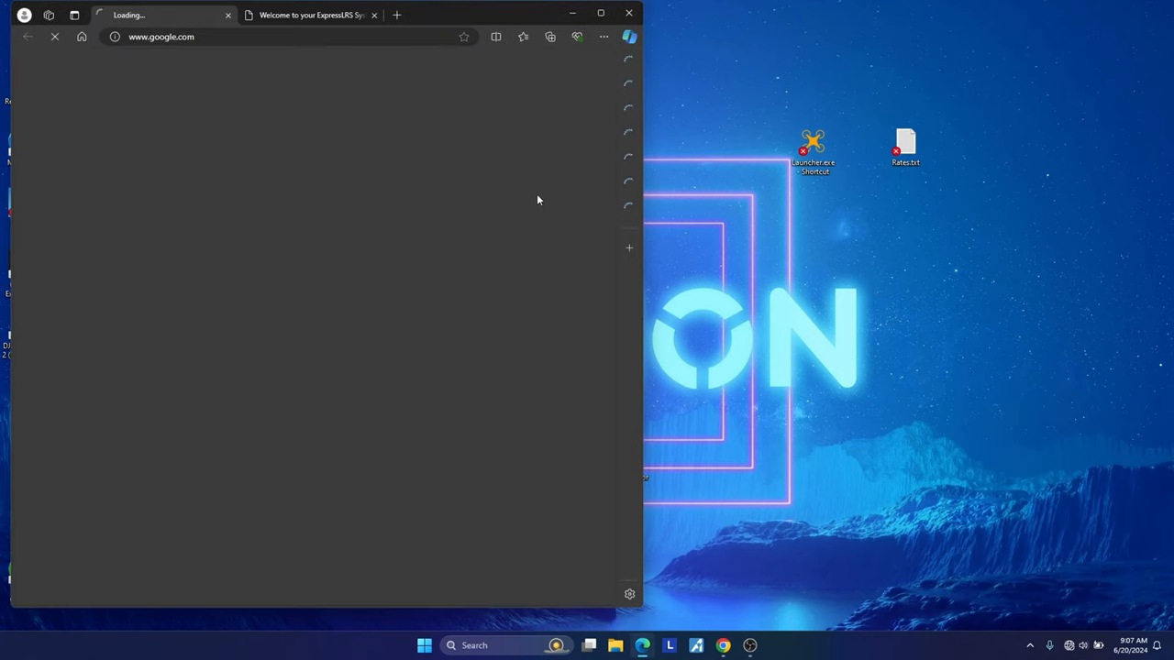
Load the TX module's ExpressLRS page at 10.0.0.1 in a new browser tab
{"action": "left_click", "coordinate": [307, 15]}
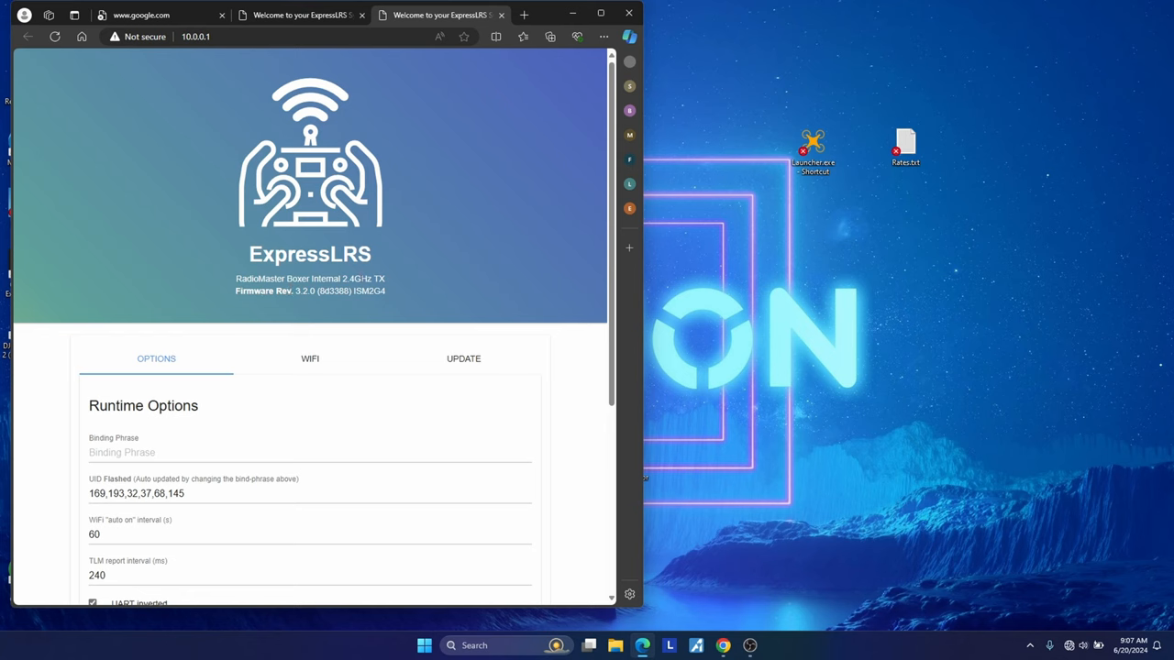
{"action": "mouse_move", "coordinate": [295, 304]}
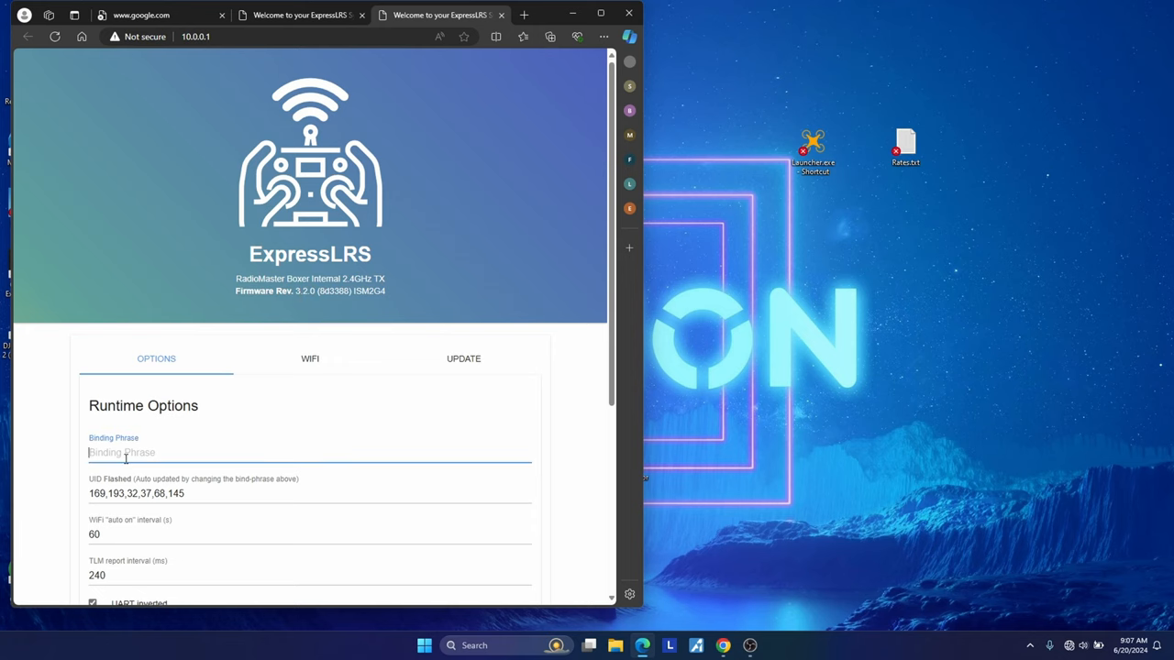
Enter binding phrase 'your bind phrase here' on the TX module, then Save & Reboot
{"action": "type", "text": "your bi"}
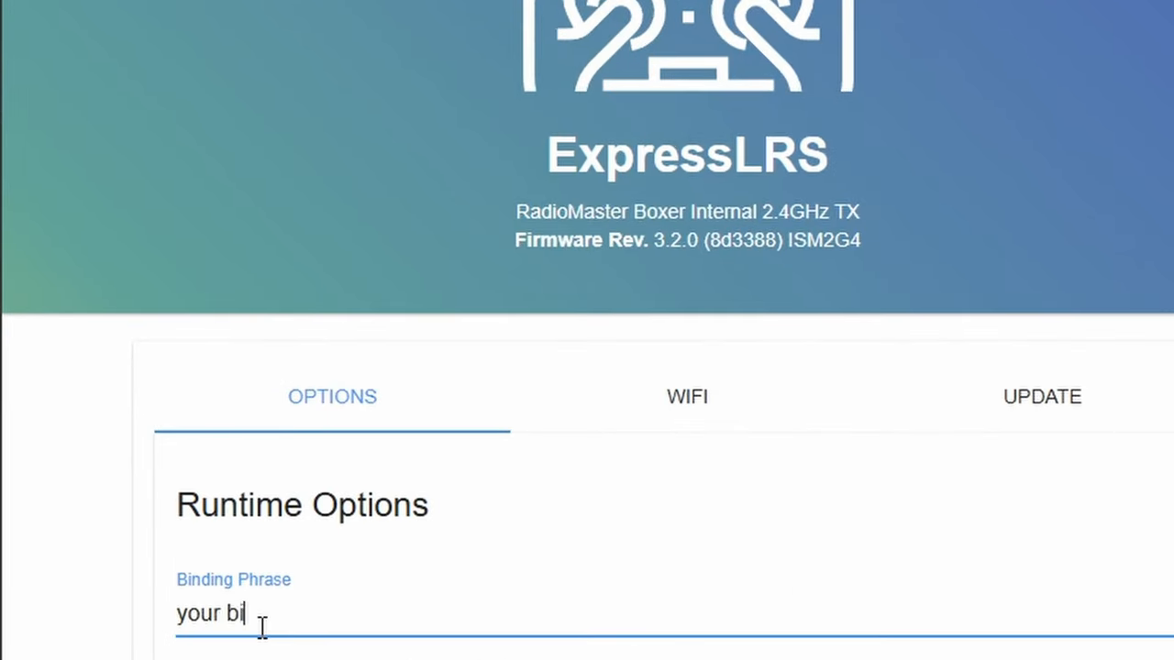
{"action": "type", "text": "nd phrase here"}
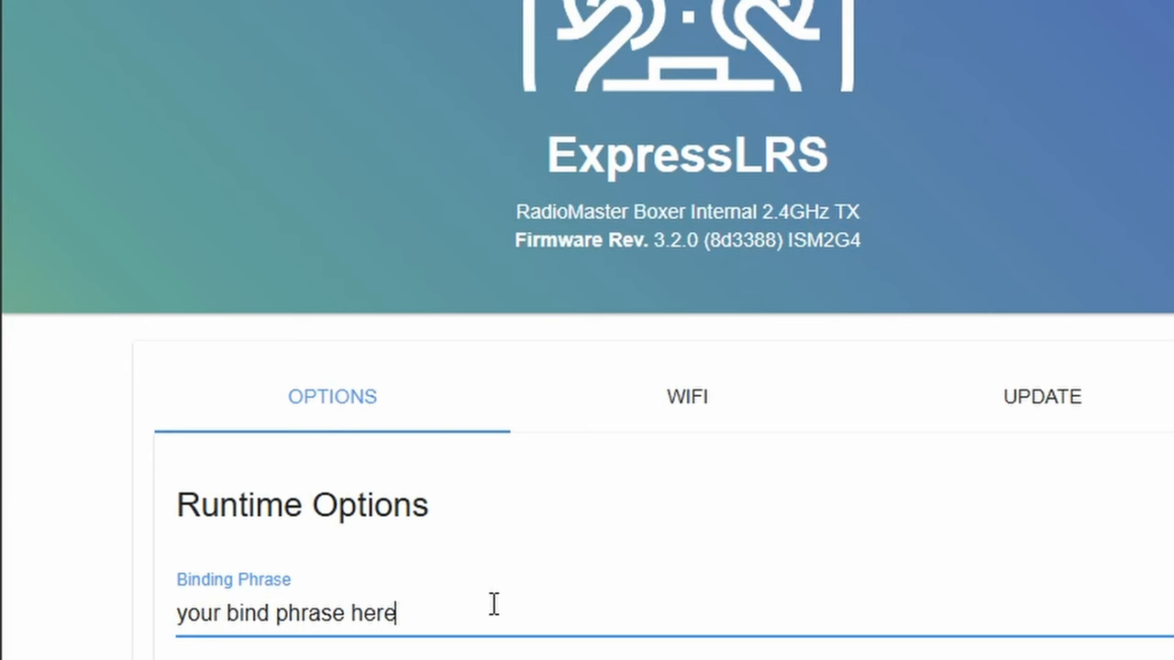
{"action": "mouse_move", "coordinate": [525, 602]}
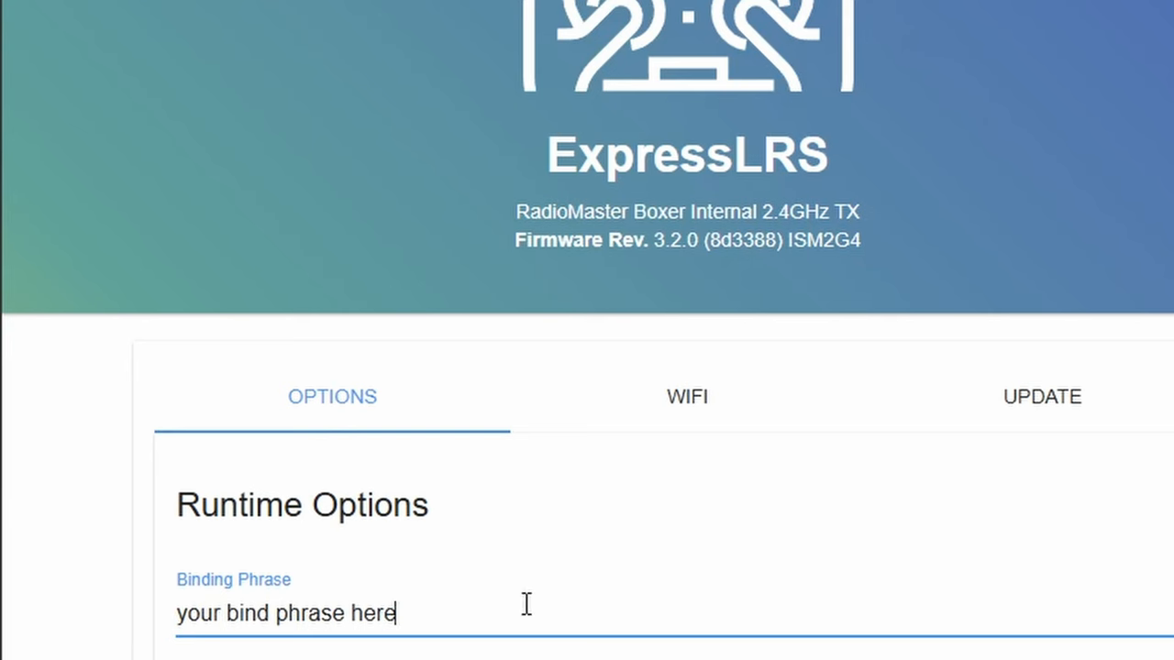
{"action": "mouse_move", "coordinate": [580, 598]}
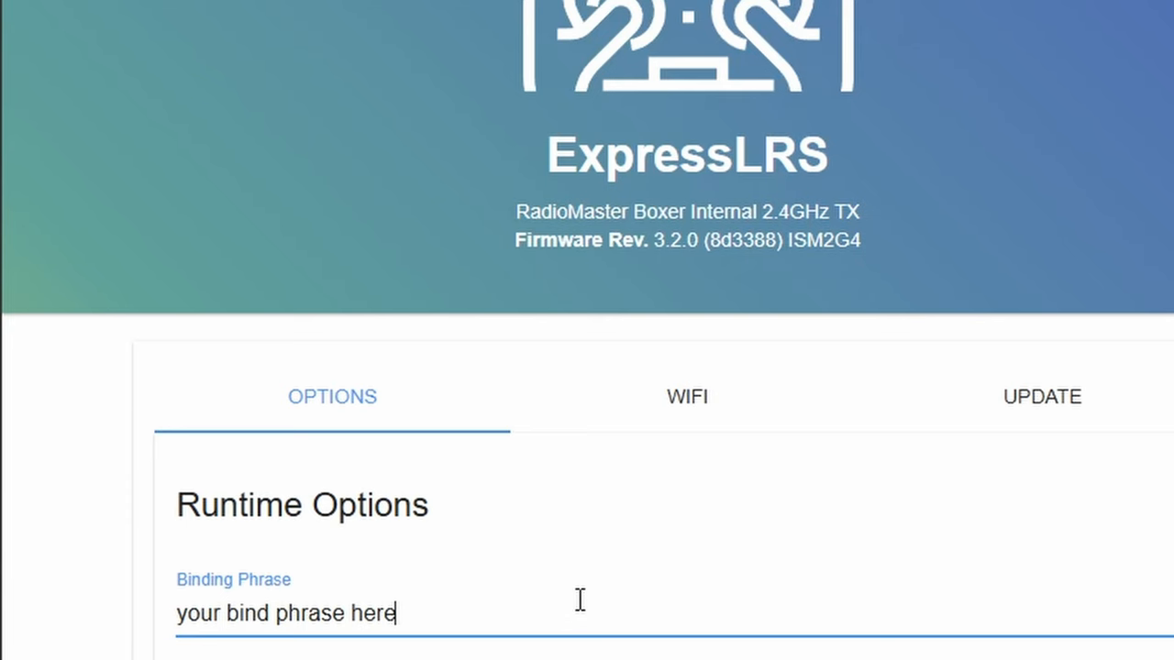
{"action": "scroll", "scroll_direction": "down", "scroll_amount": 3}
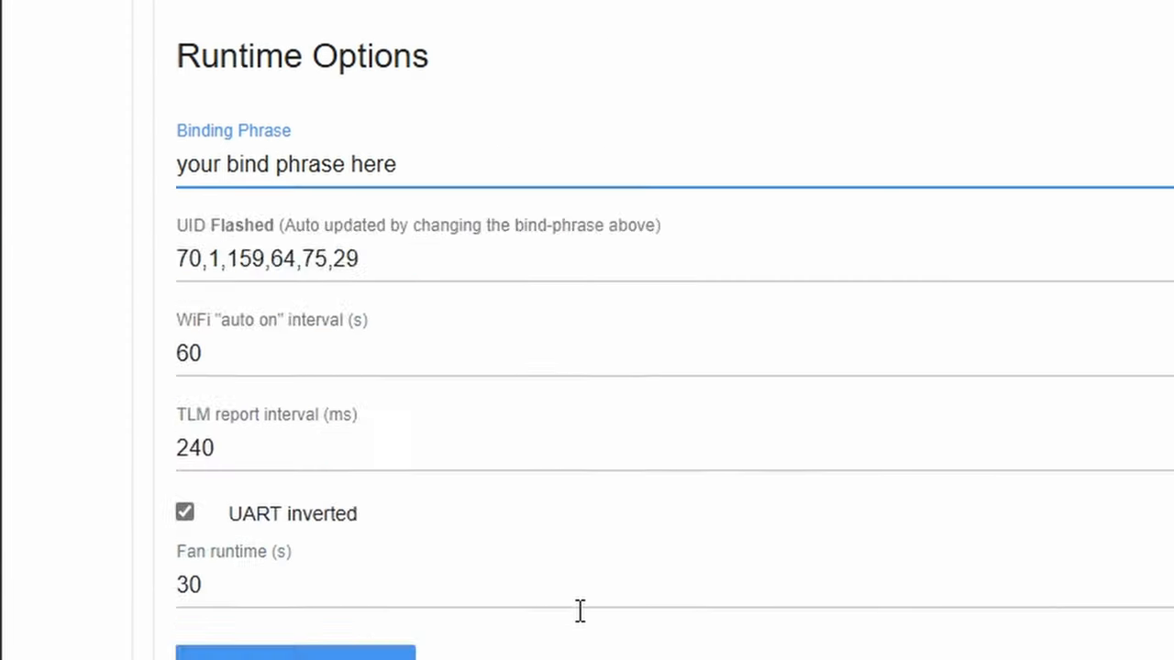
{"action": "scroll", "scroll_direction": "down", "scroll_amount": 3}
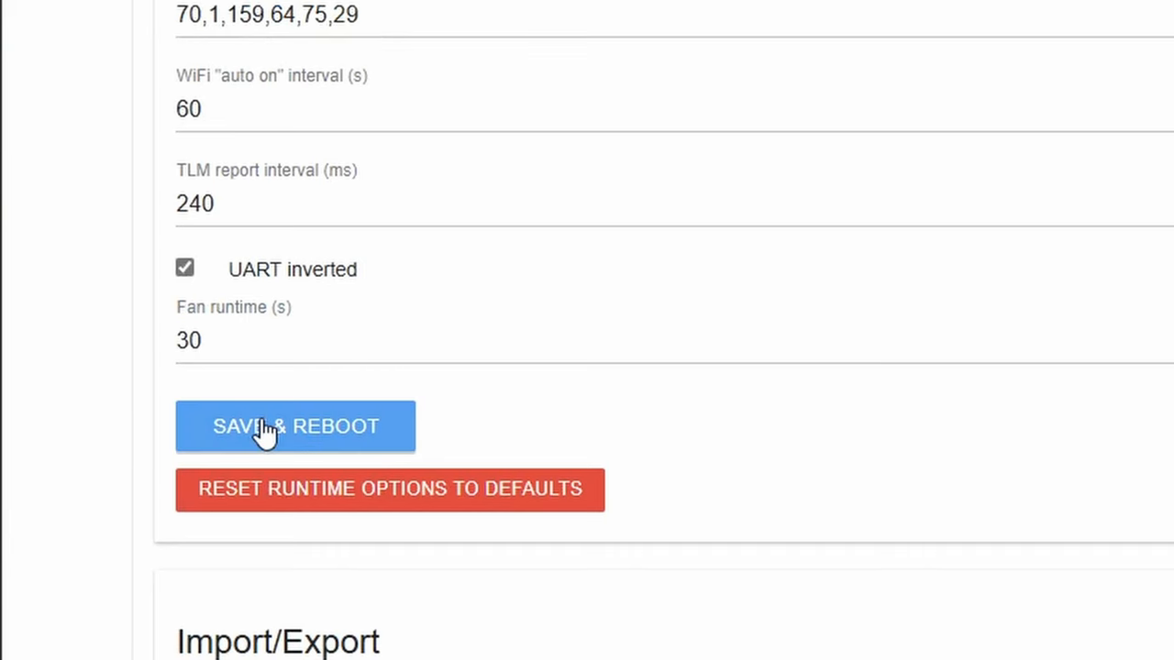
{"action": "left_click", "coordinate": [266, 427]}
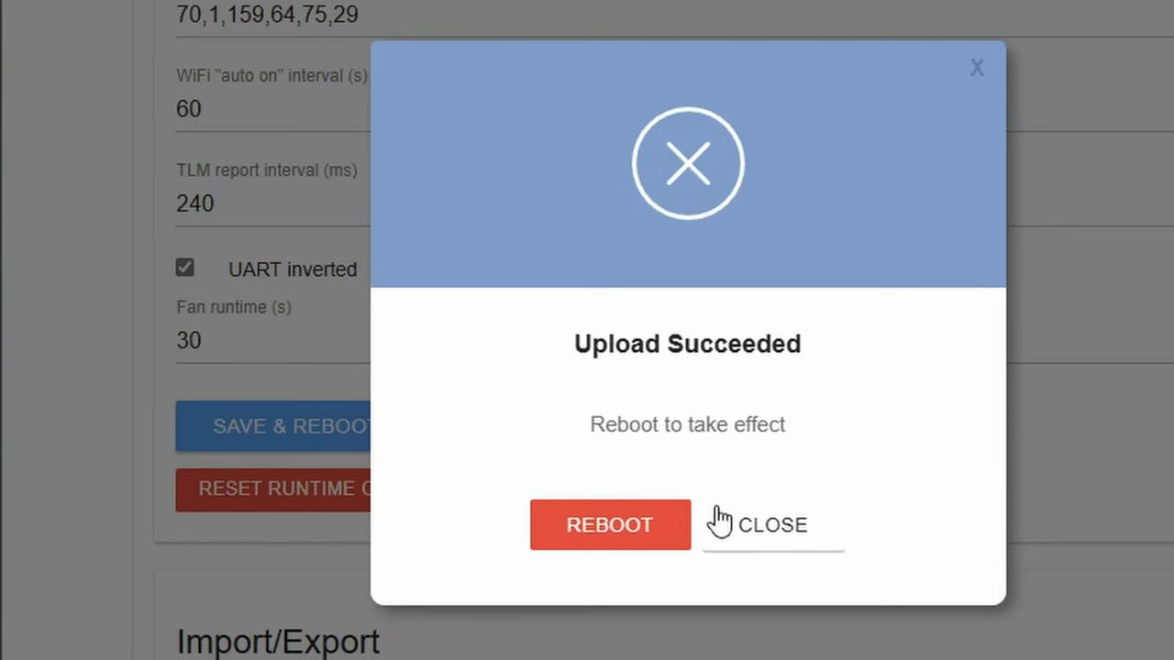
{"action": "mouse_move", "coordinate": [1021, 491]}
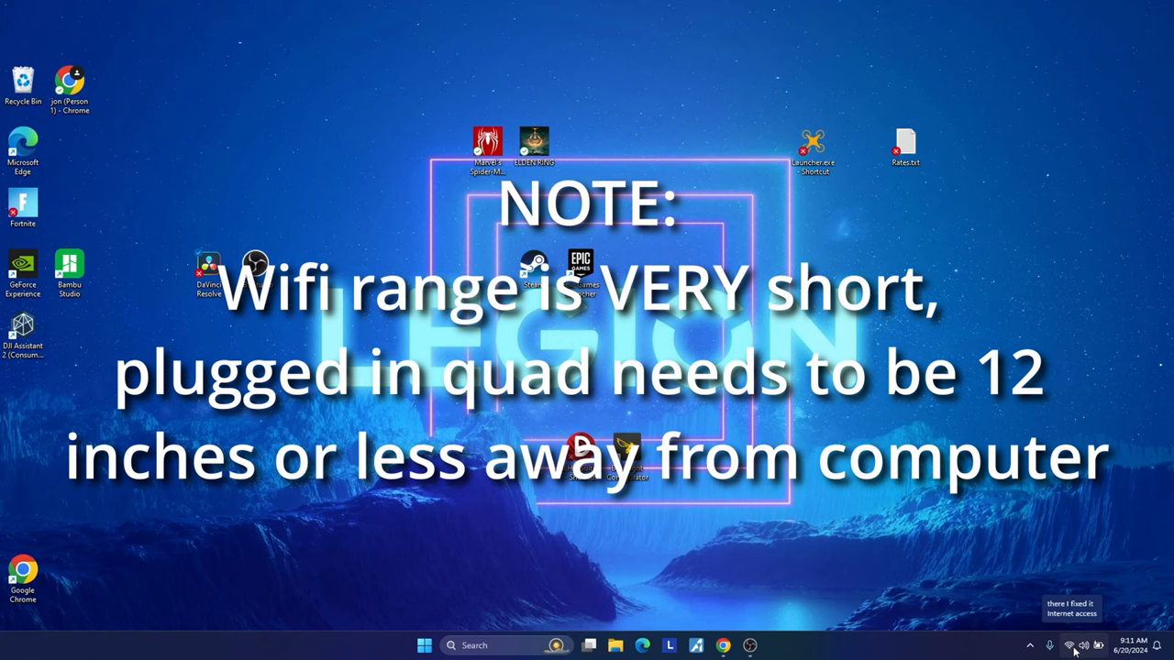
Join the ExpressLRS RX Wi-Fi network from the taskbar network list
{"action": "left_click", "coordinate": [1074, 646]}
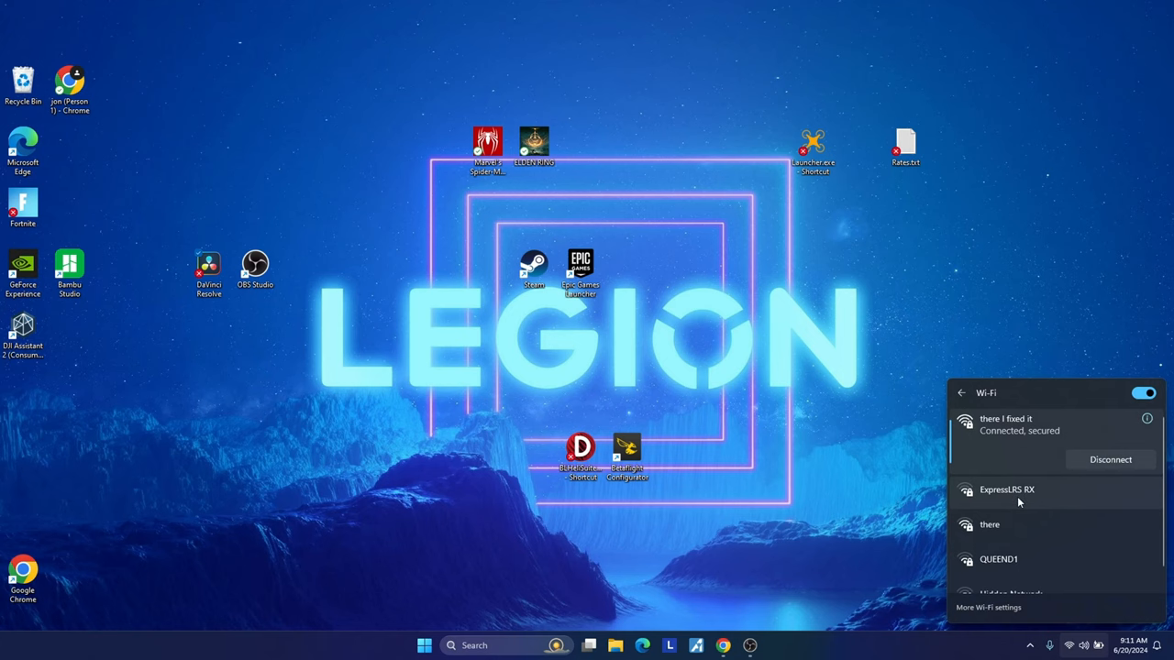
{"action": "left_click", "coordinate": [1003, 492]}
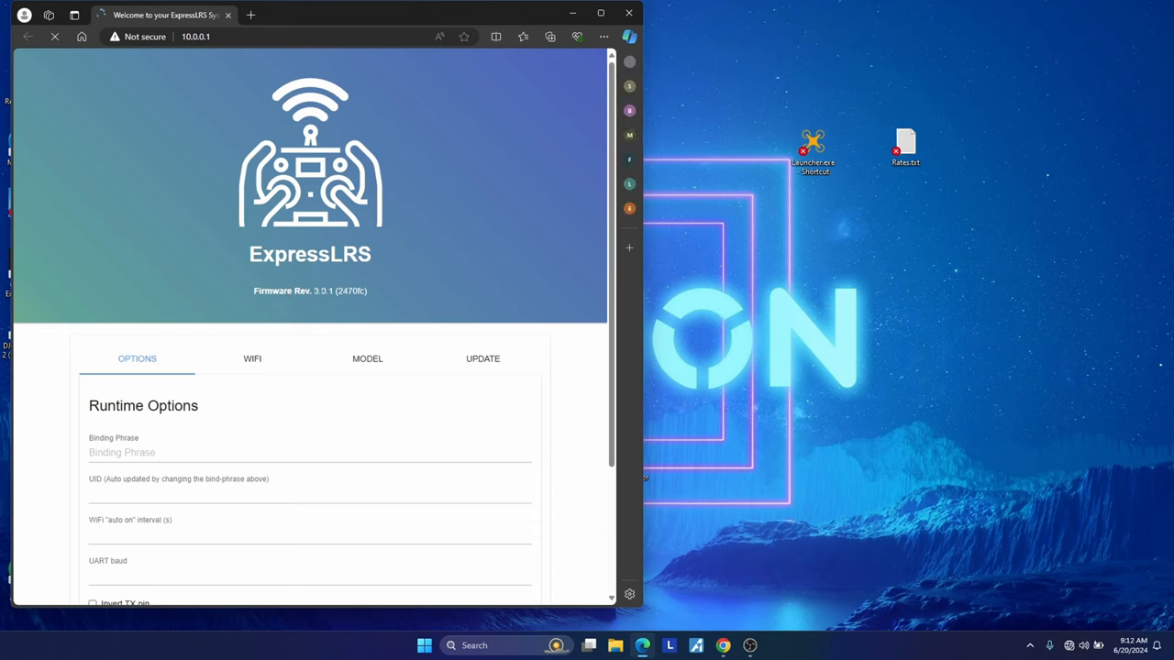
{"action": "mouse_move", "coordinate": [149, 478]}
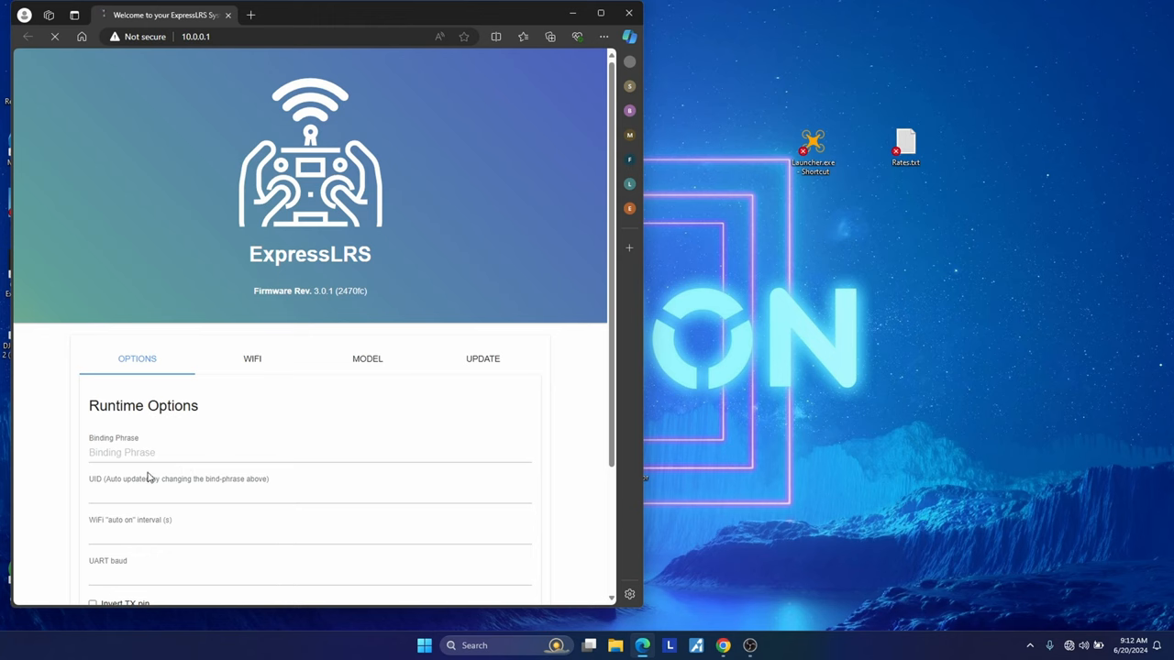
Enter binding phrase 'you bind phrase here' on the receiver, then Save & Reboot
{"action": "left_click", "coordinate": [122, 453]}
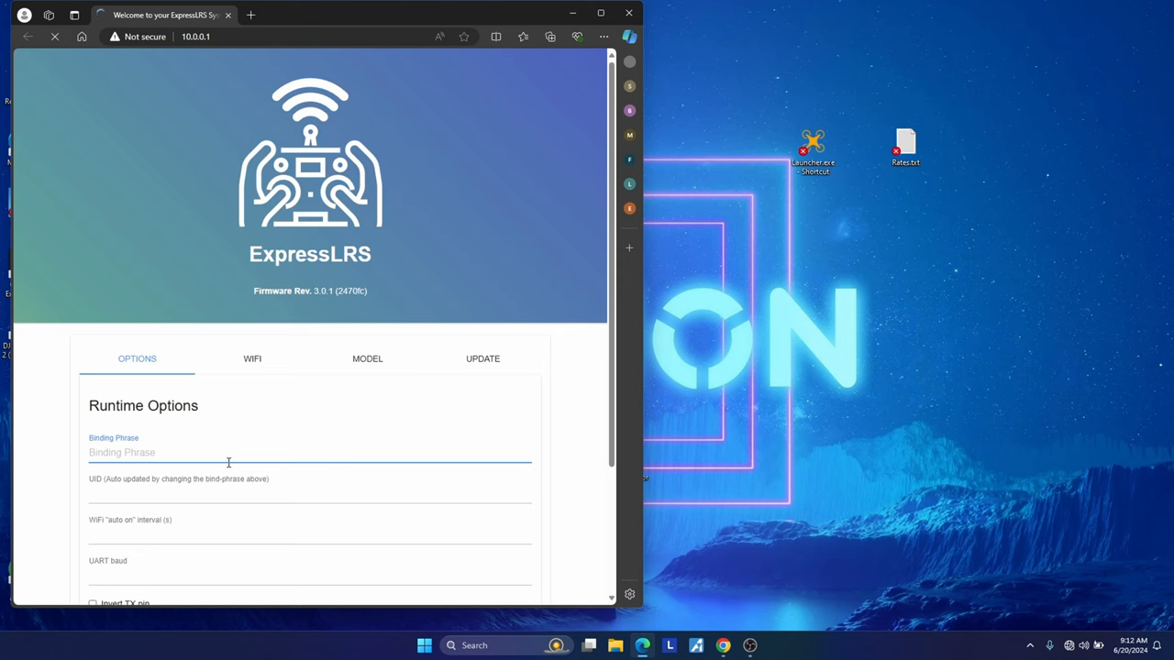
{"action": "type", "text": "you bind phrase here"}
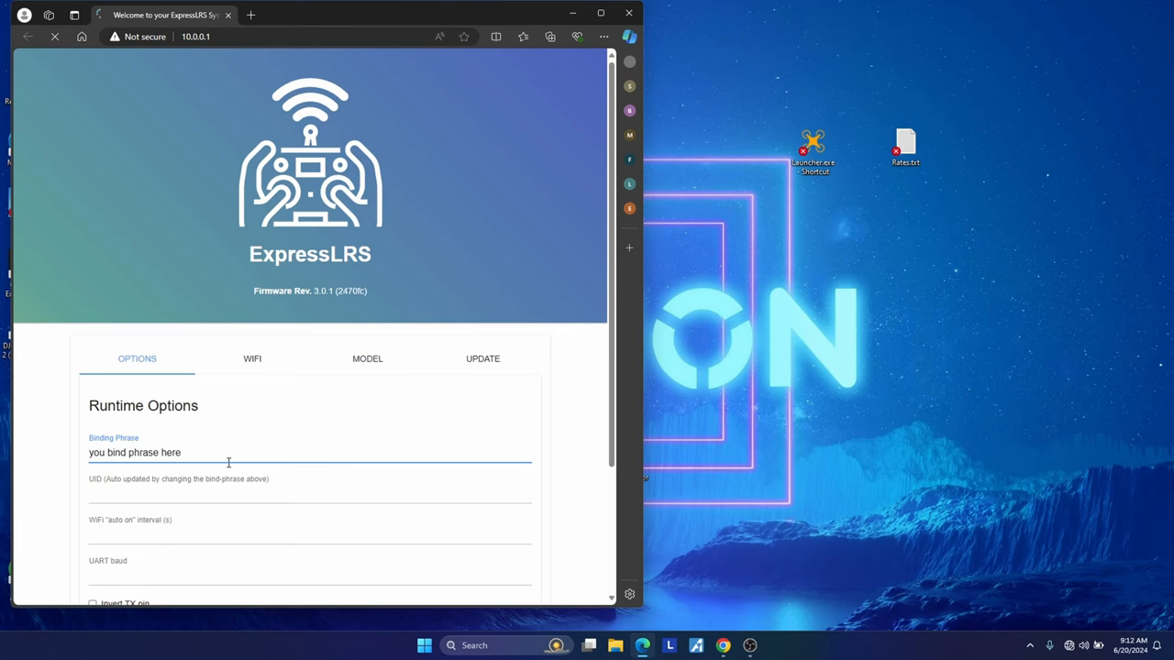
{"action": "scroll", "scroll_direction": "down", "scroll_amount": 3}
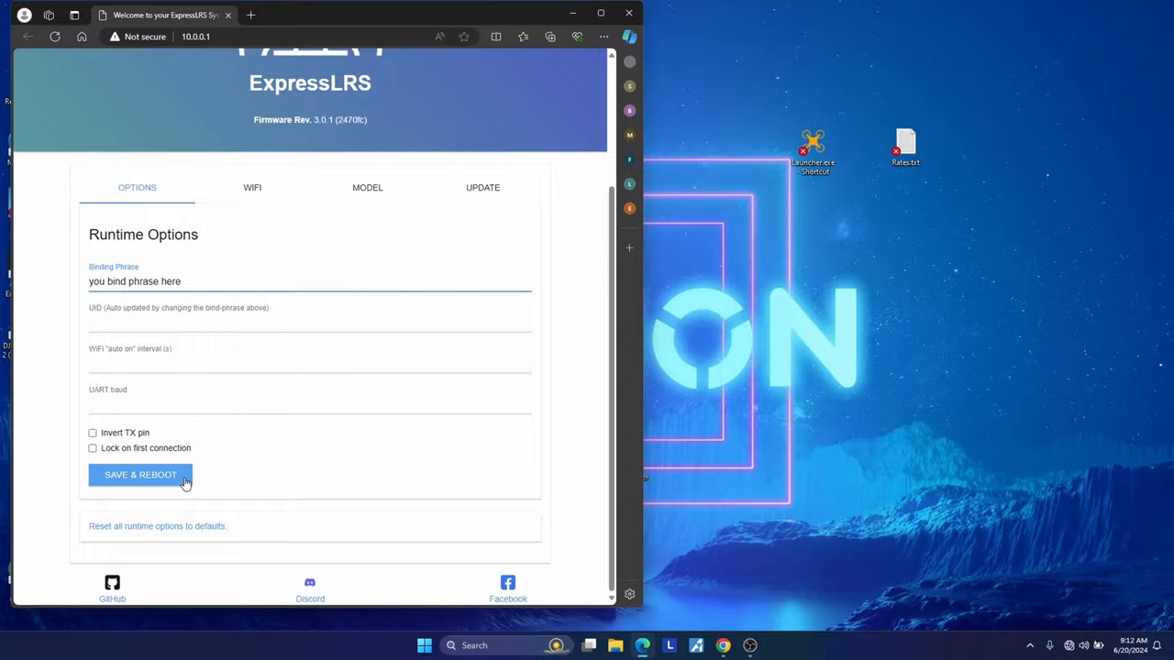
{"action": "left_click", "coordinate": [140, 475]}
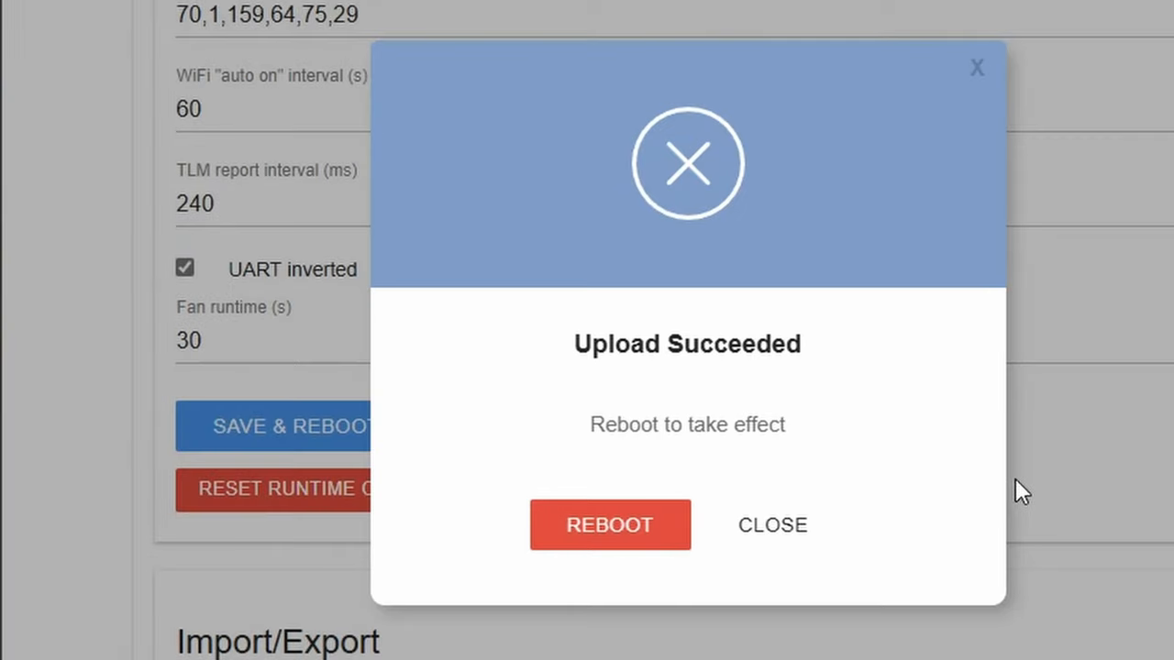